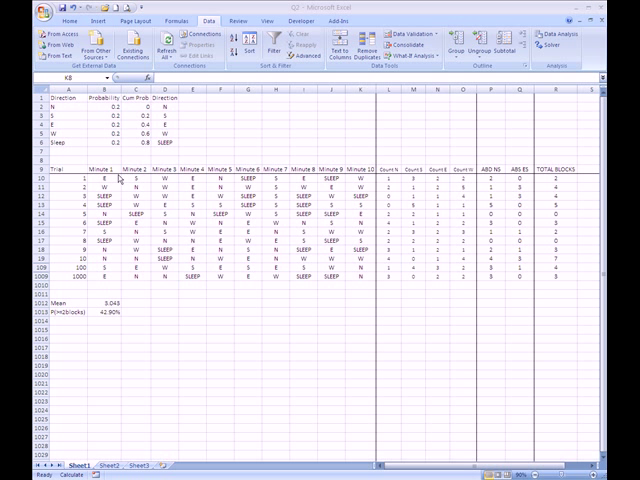
mouse_move(108, 120)
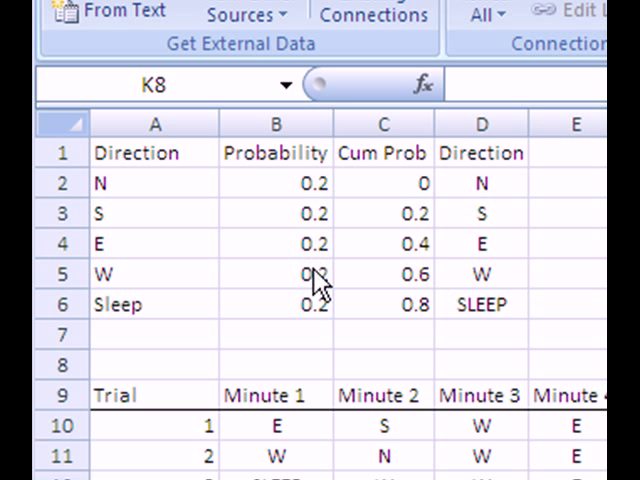
mouse_move(188, 225)
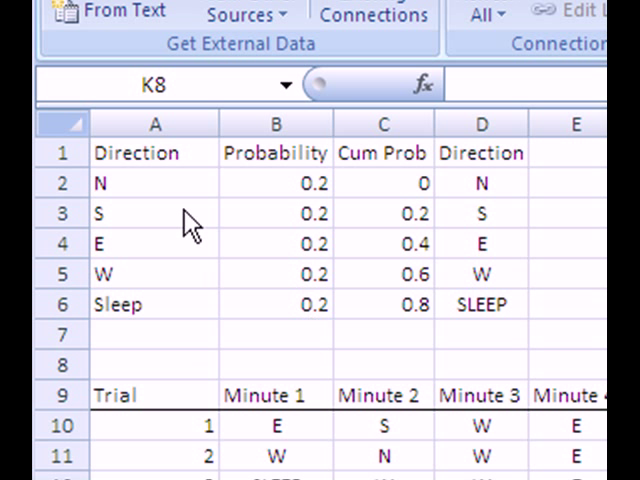
mouse_move(311, 190)
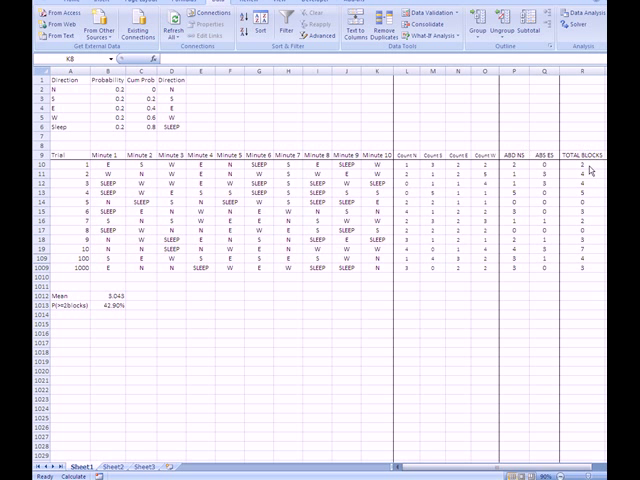
mouse_move(583, 273)
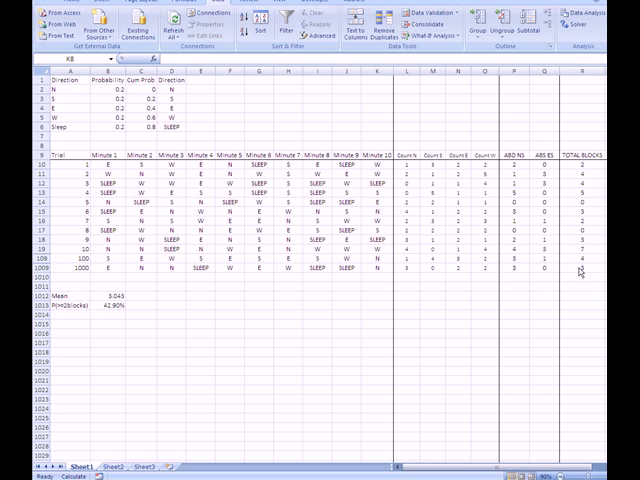
mouse_move(261, 330)
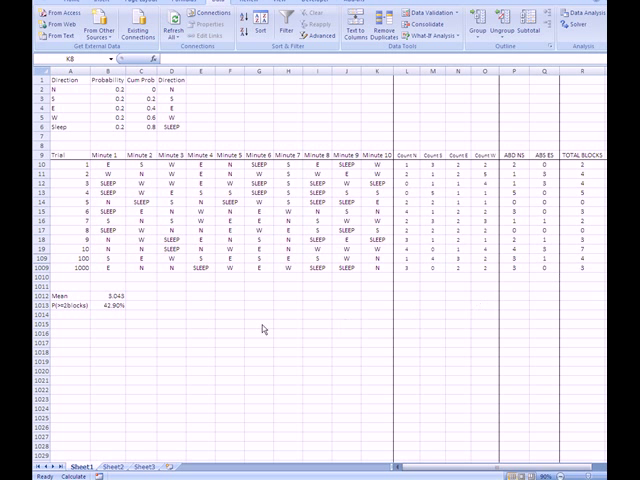
mouse_move(380, 89)
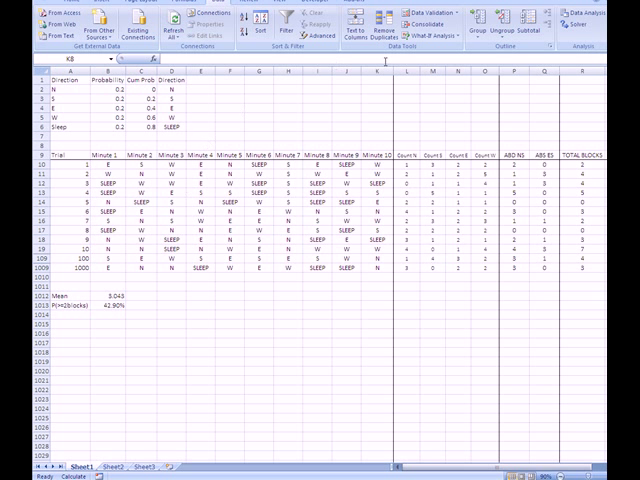
mouse_move(404, 336)
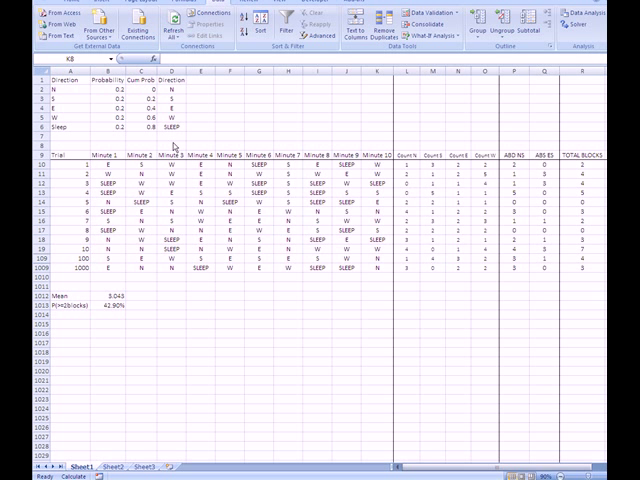
mouse_move(62, 128)
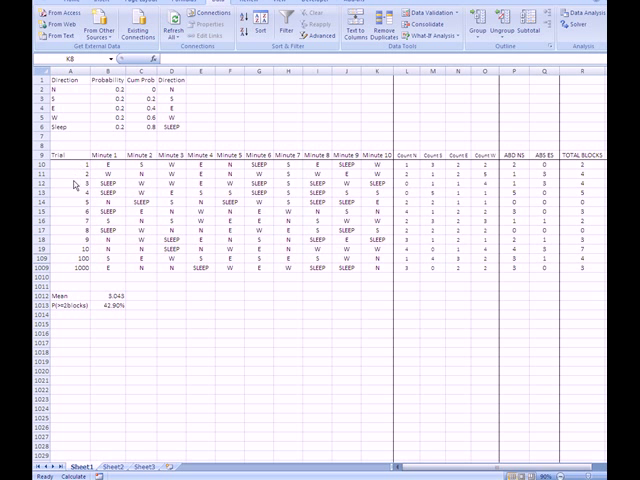
mouse_move(78, 278)
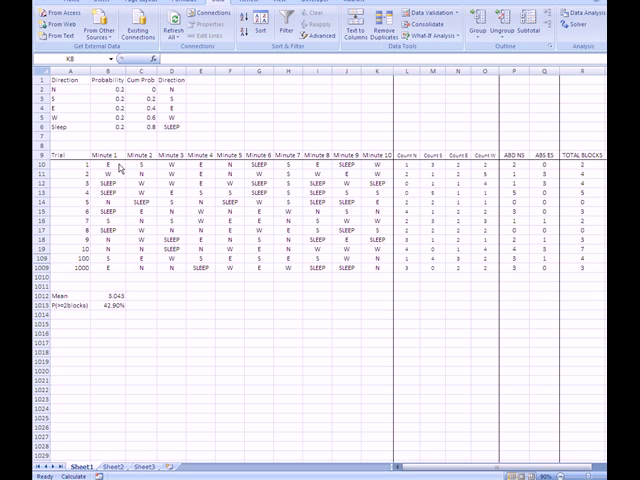
Inspect row 10's direction, COUNTIF tally, N–S/E–W difference and TOTAL BLOCKS formulas
click(90, 164)
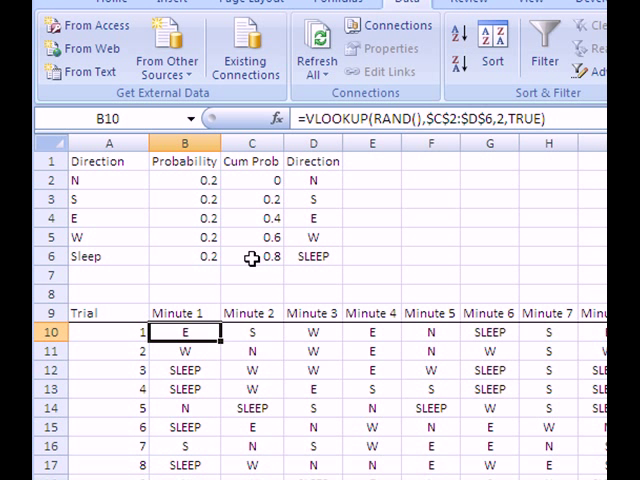
mouse_move(277, 175)
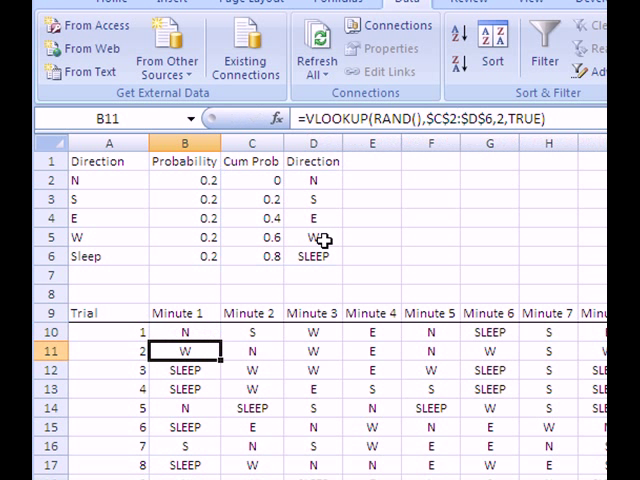
mouse_move(222, 348)
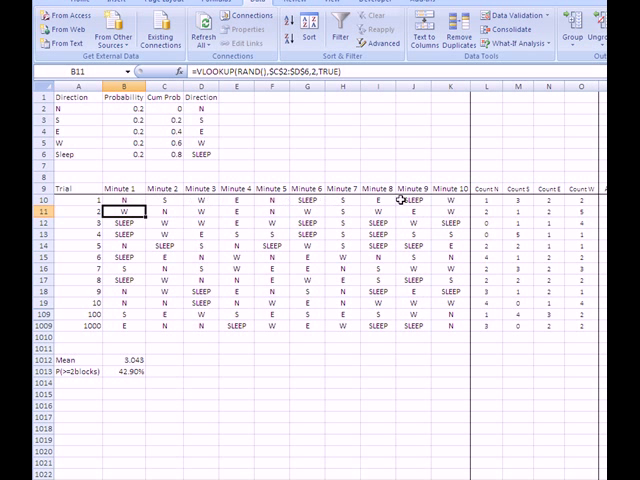
click(489, 203)
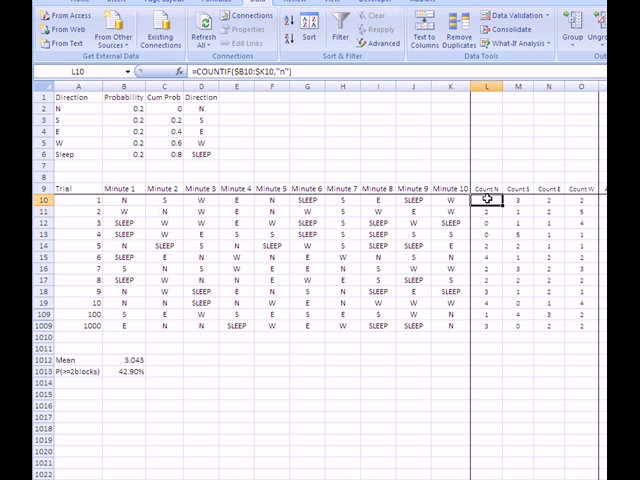
click(516, 202)
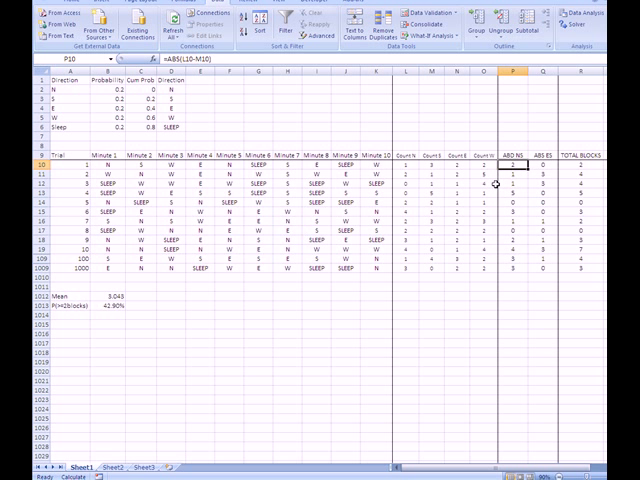
click(459, 163)
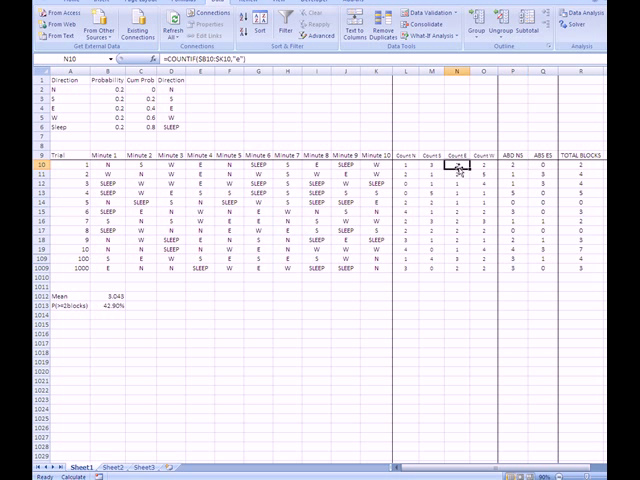
click(488, 165)
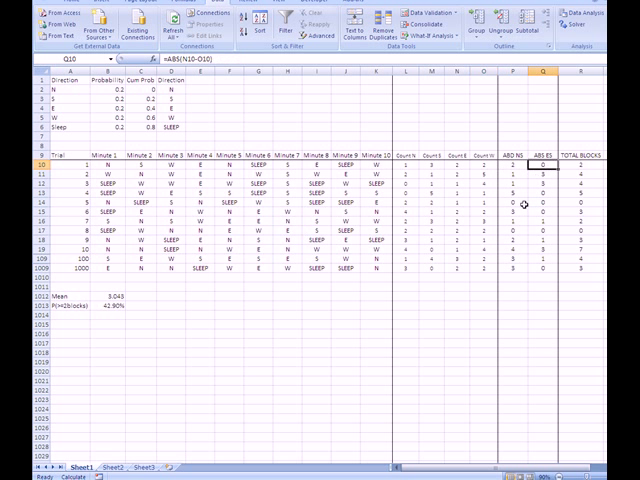
click(517, 166)
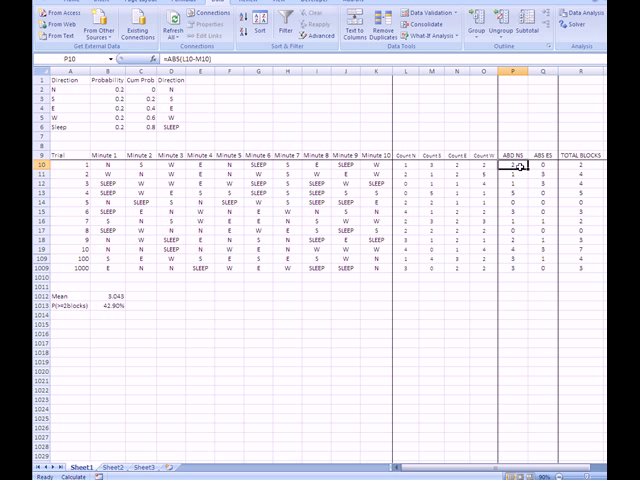
click(530, 163)
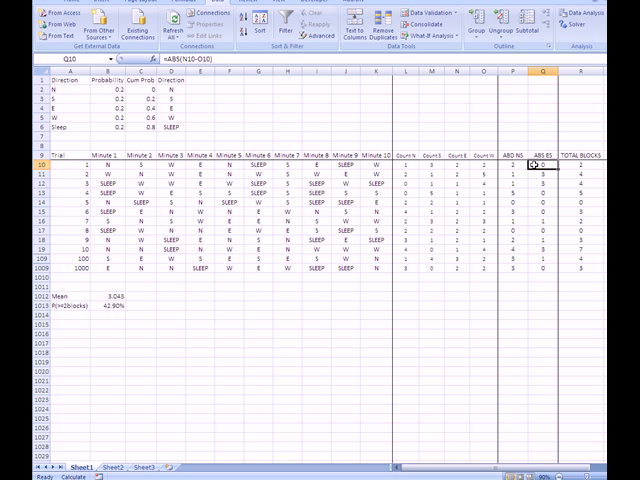
click(520, 164)
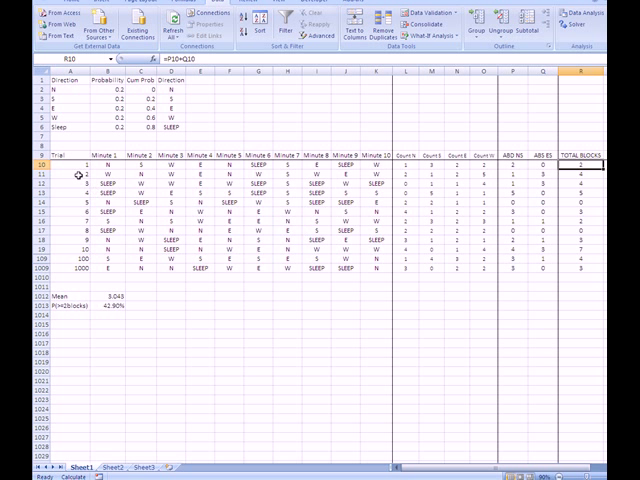
Check the summary cells: mean of 3.2 blocks and 36.00% probability of at most two blocks
drag(75, 173, 62, 270)
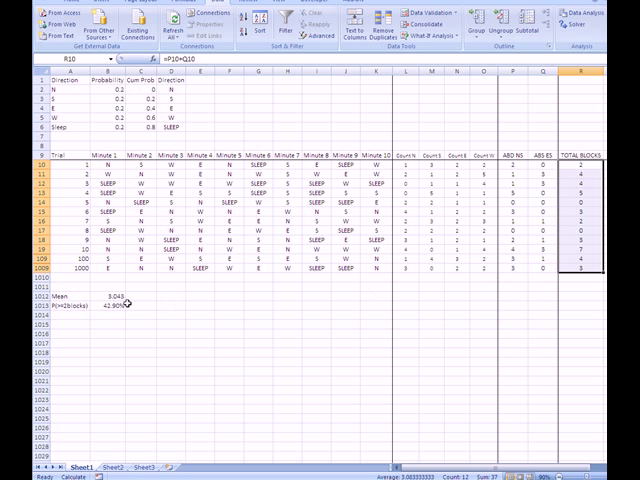
click(103, 300)
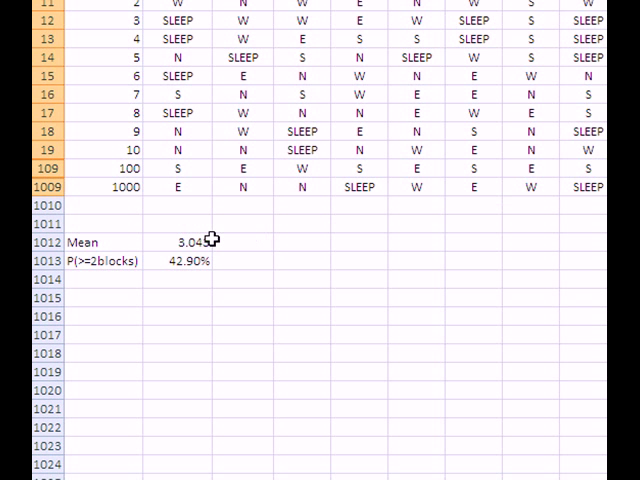
click(185, 242)
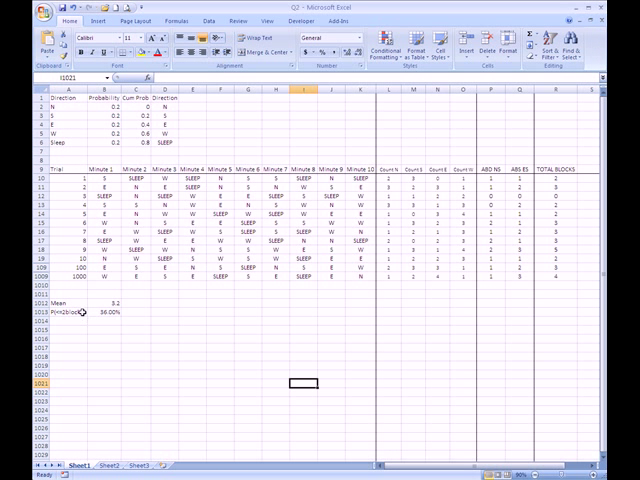
click(62, 313)
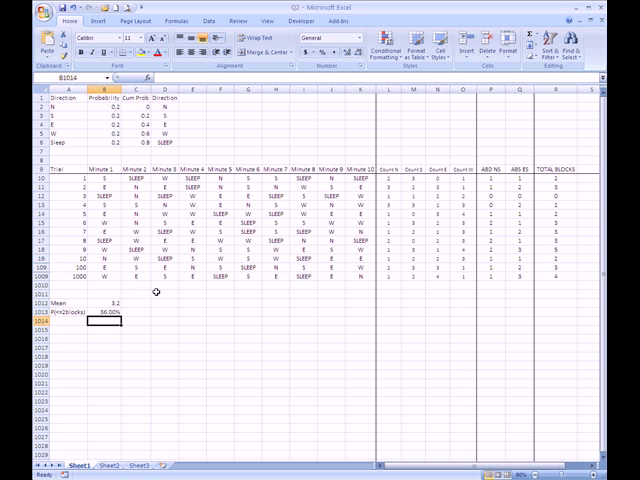
mouse_move(113, 414)
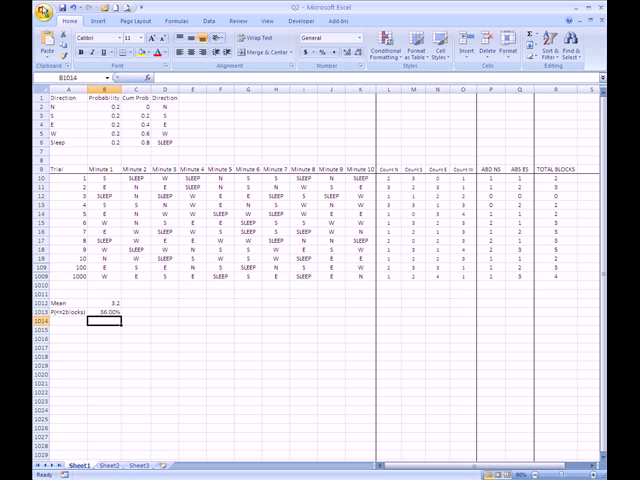
mouse_move(168, 210)
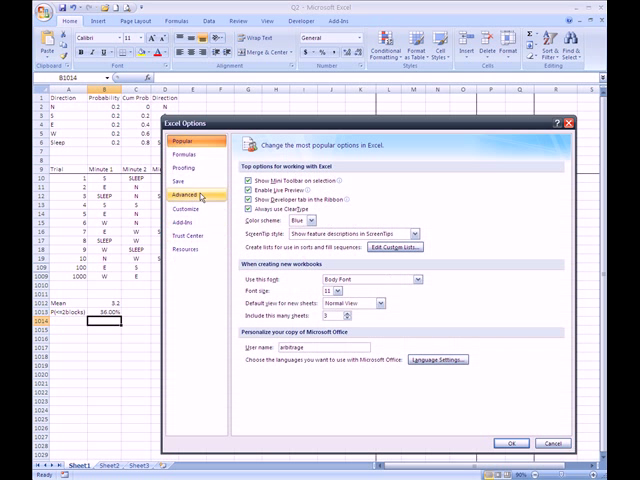
click(182, 155)
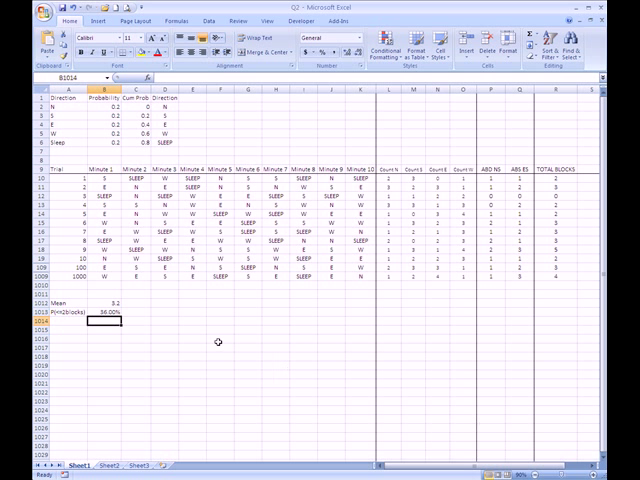
mouse_move(215, 314)
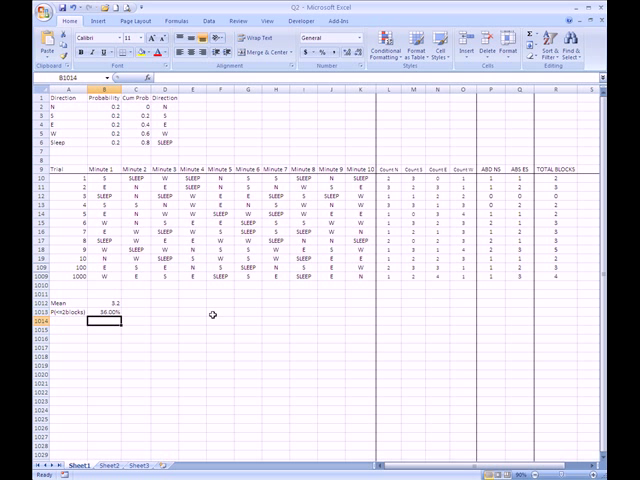
mouse_move(180, 250)
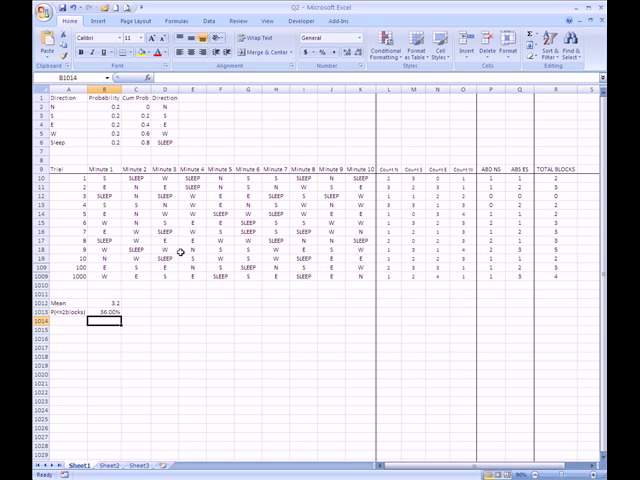
click(97, 180)
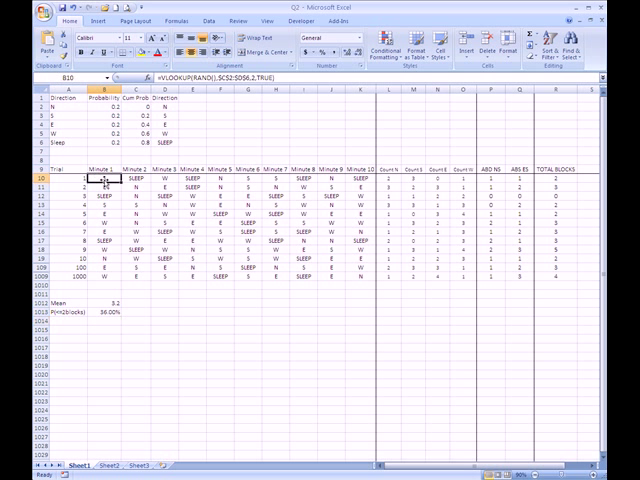
click(100, 197)
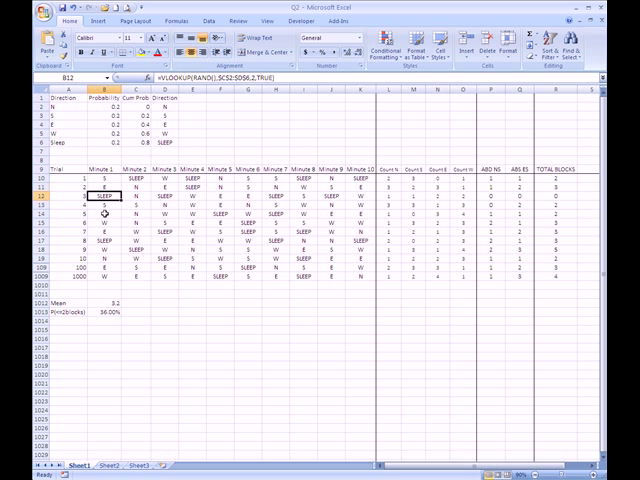
click(100, 212)
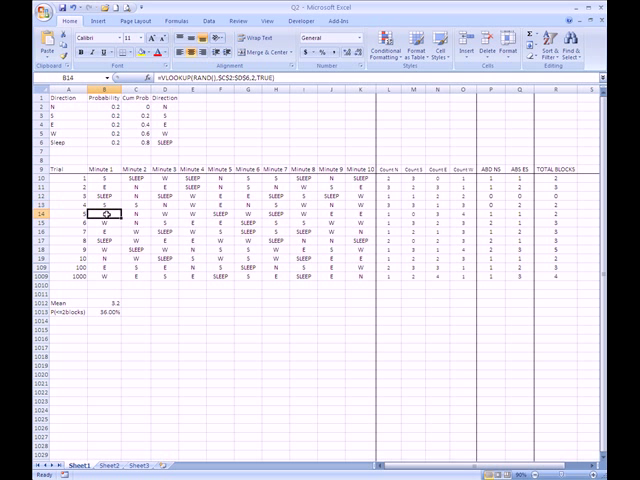
click(100, 274)
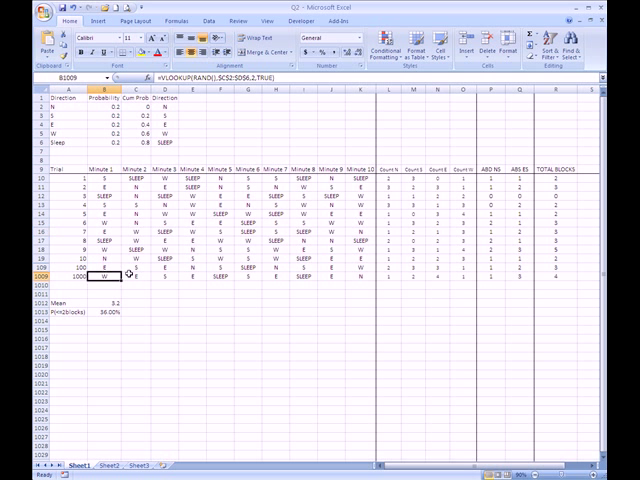
click(157, 262)
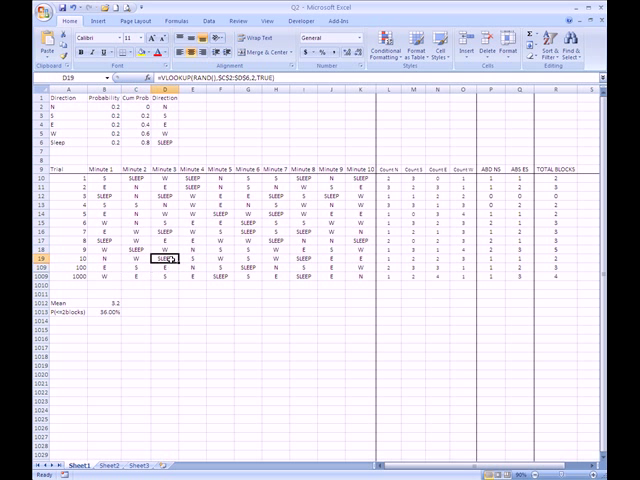
click(211, 248)
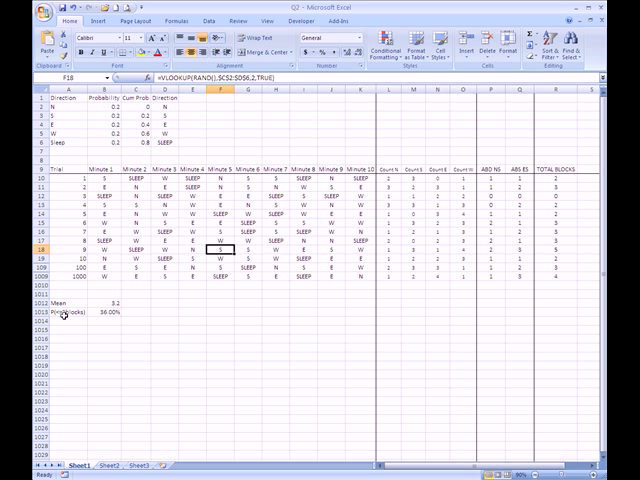
mouse_move(312, 145)
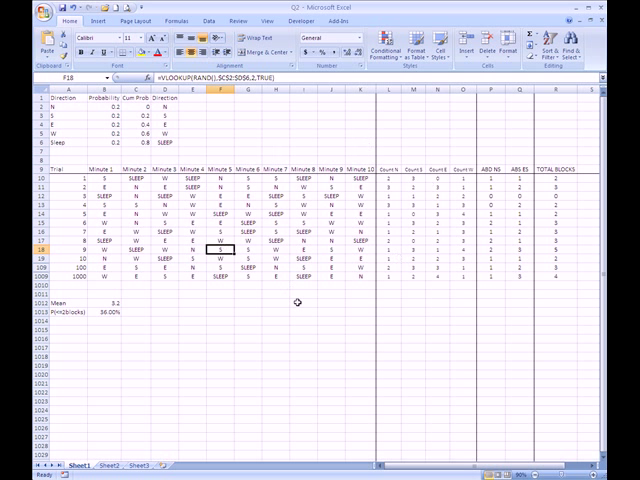
mouse_move(66, 306)
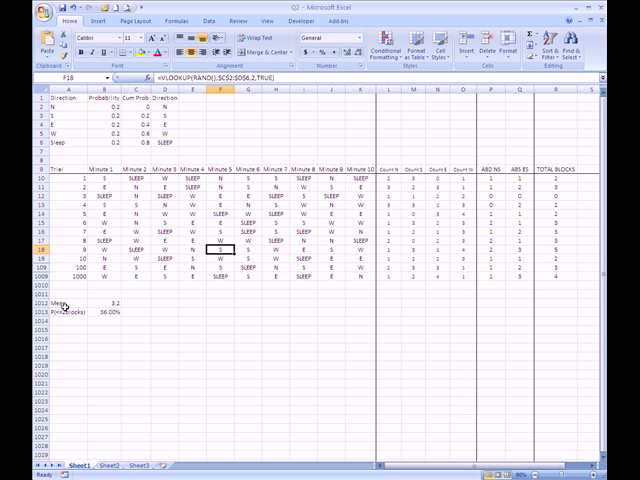
click(52, 305)
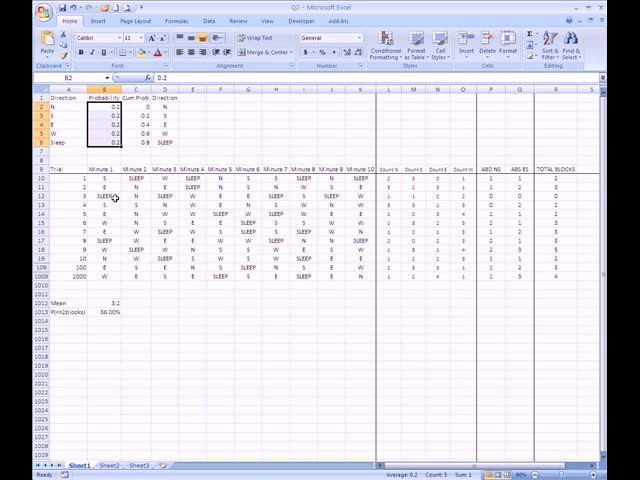
mouse_move(130, 163)
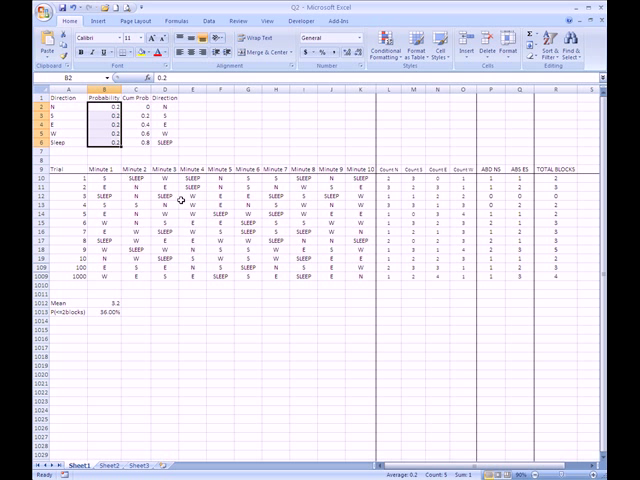
click(185, 187)
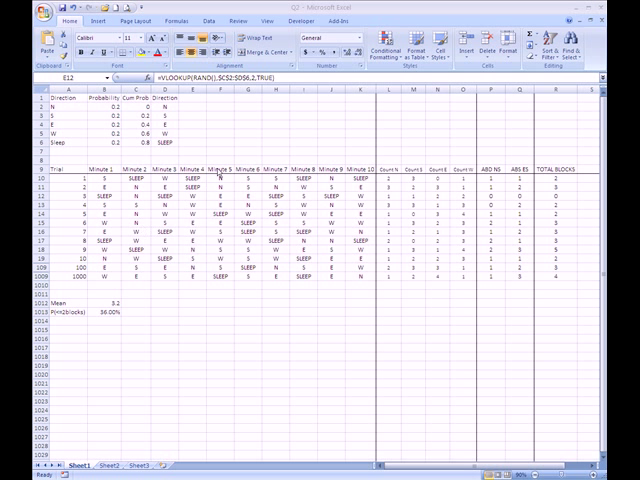